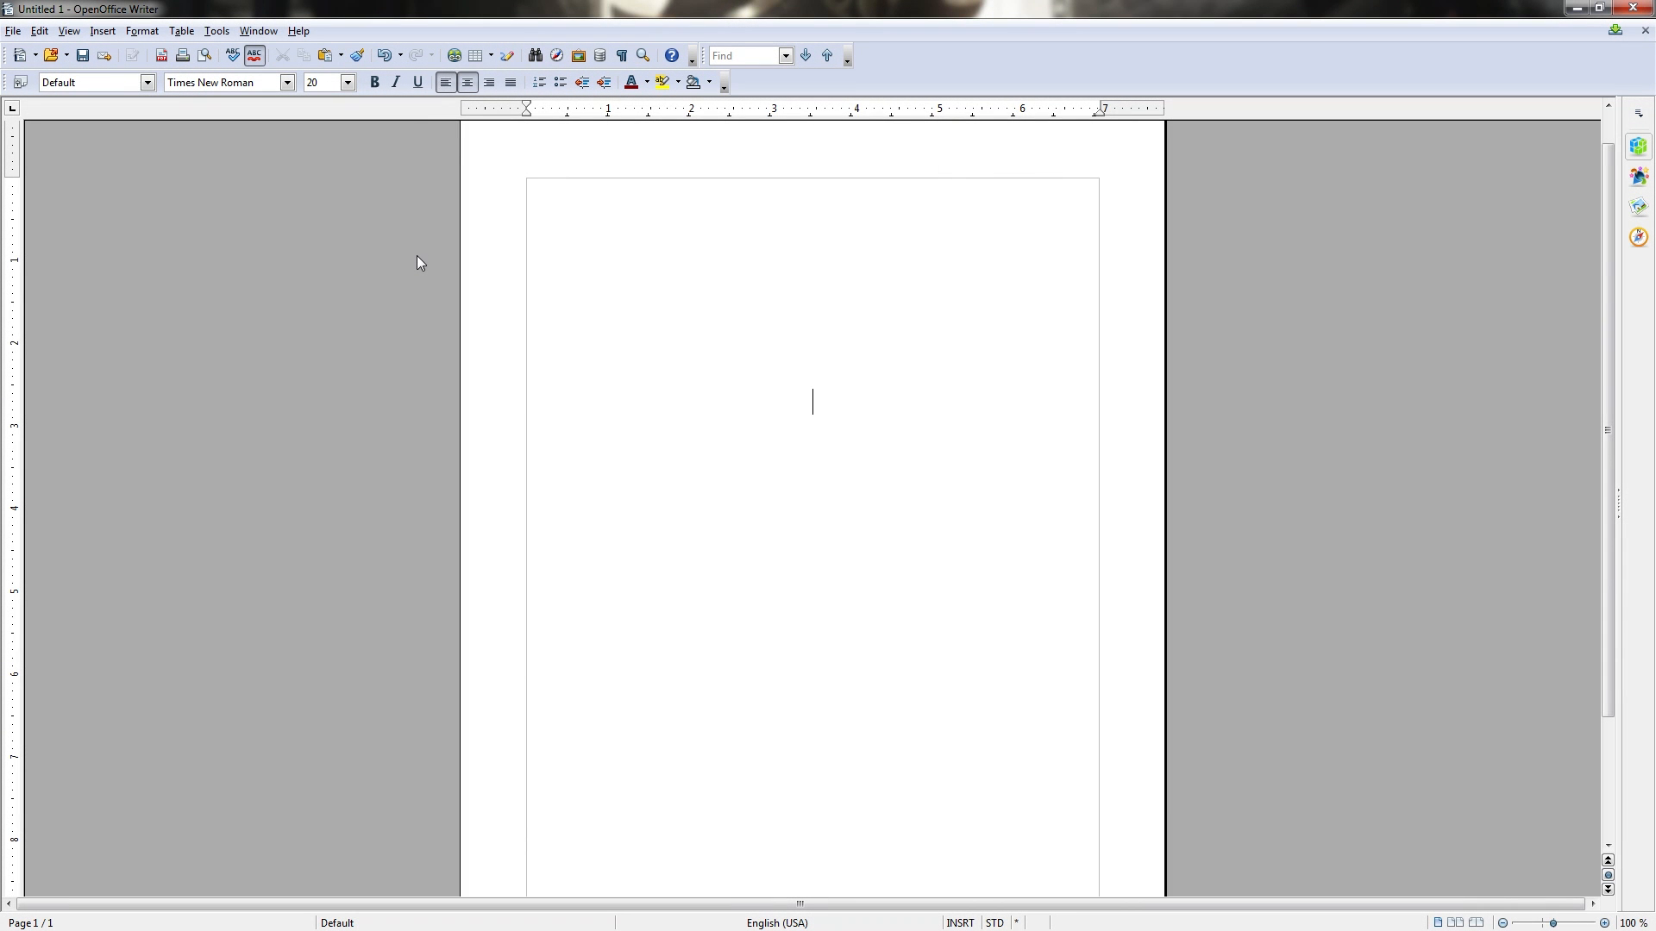
pyautogui.write('Learning')
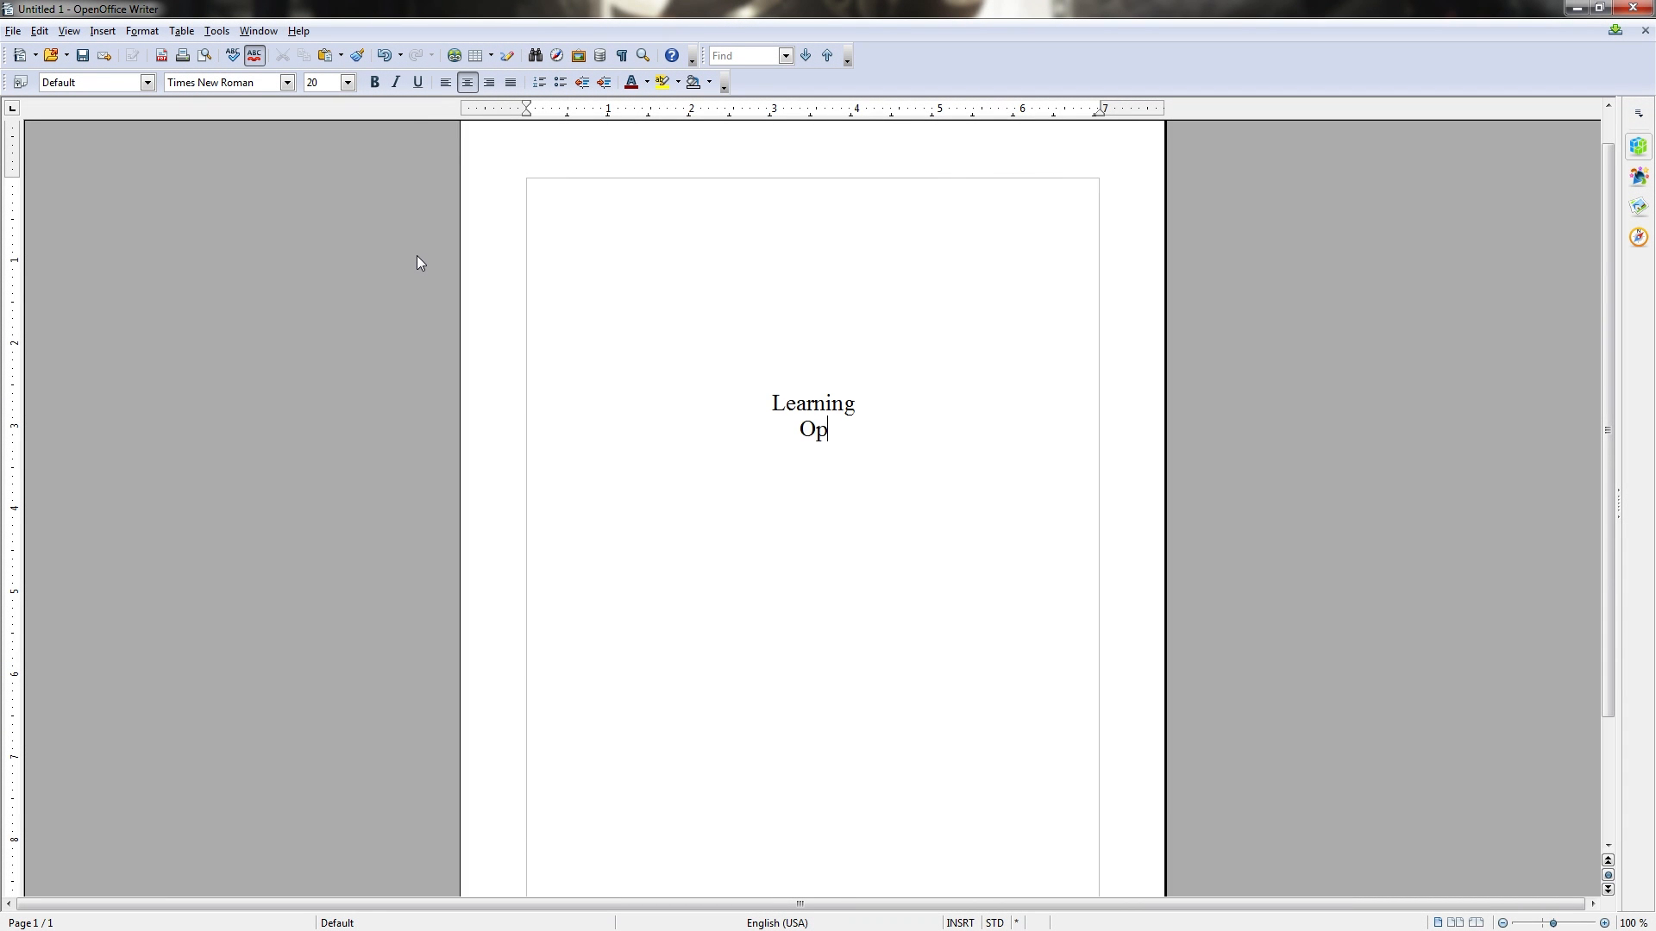
pyautogui.write('en Office Writer')
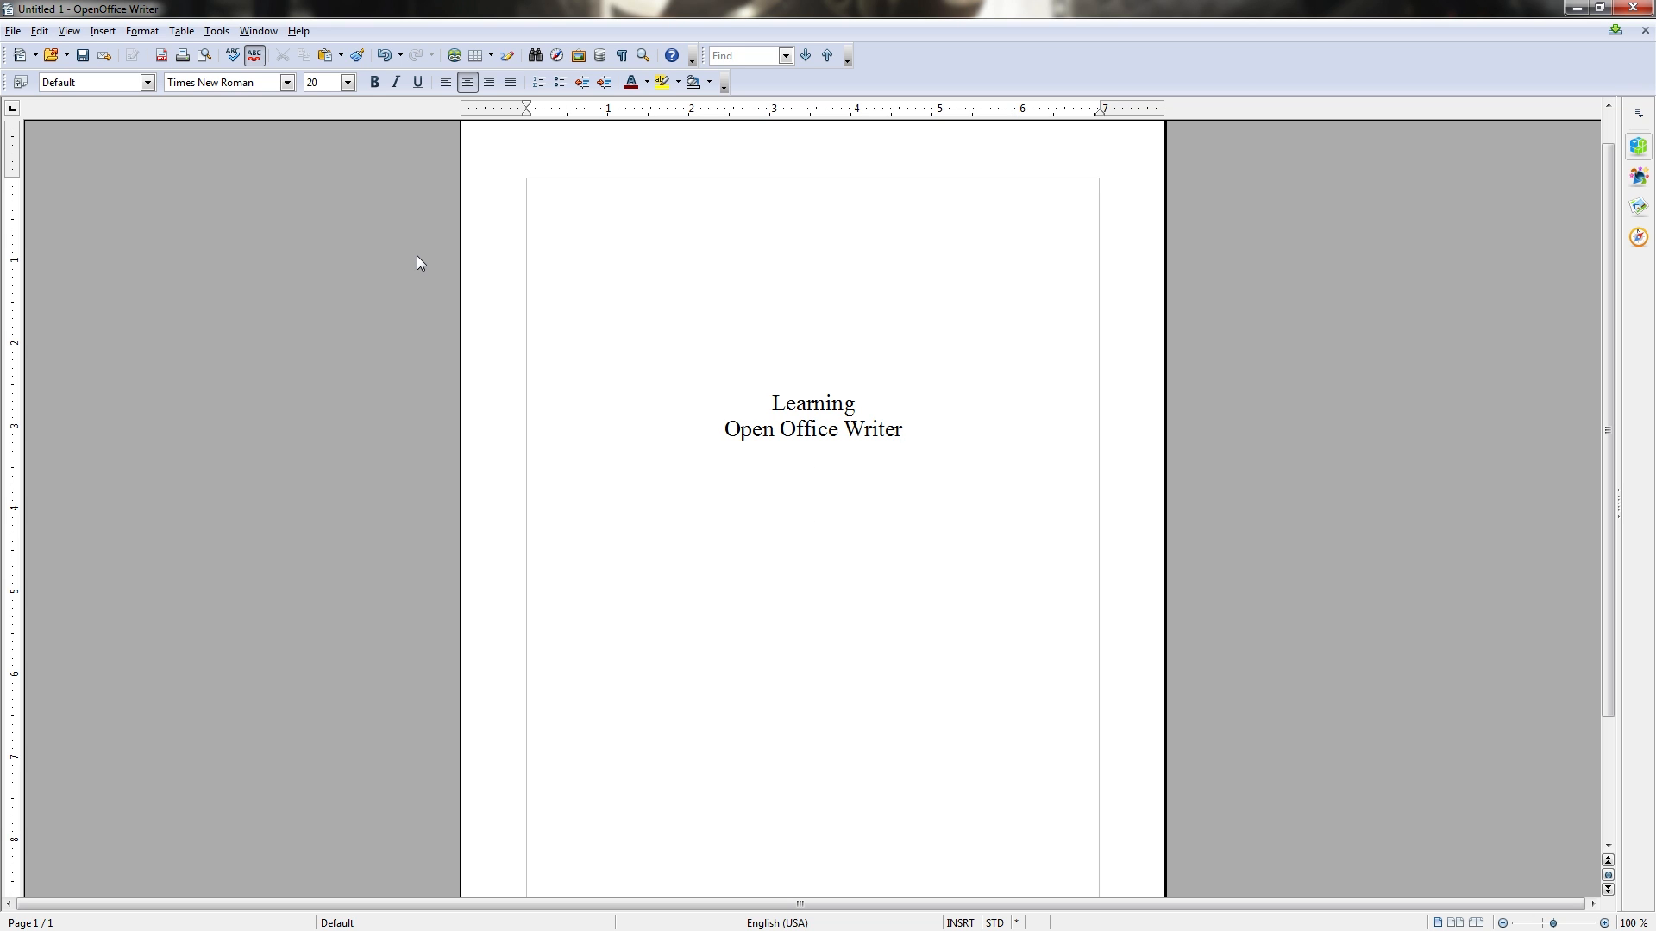
pyautogui.write('With Chris N')
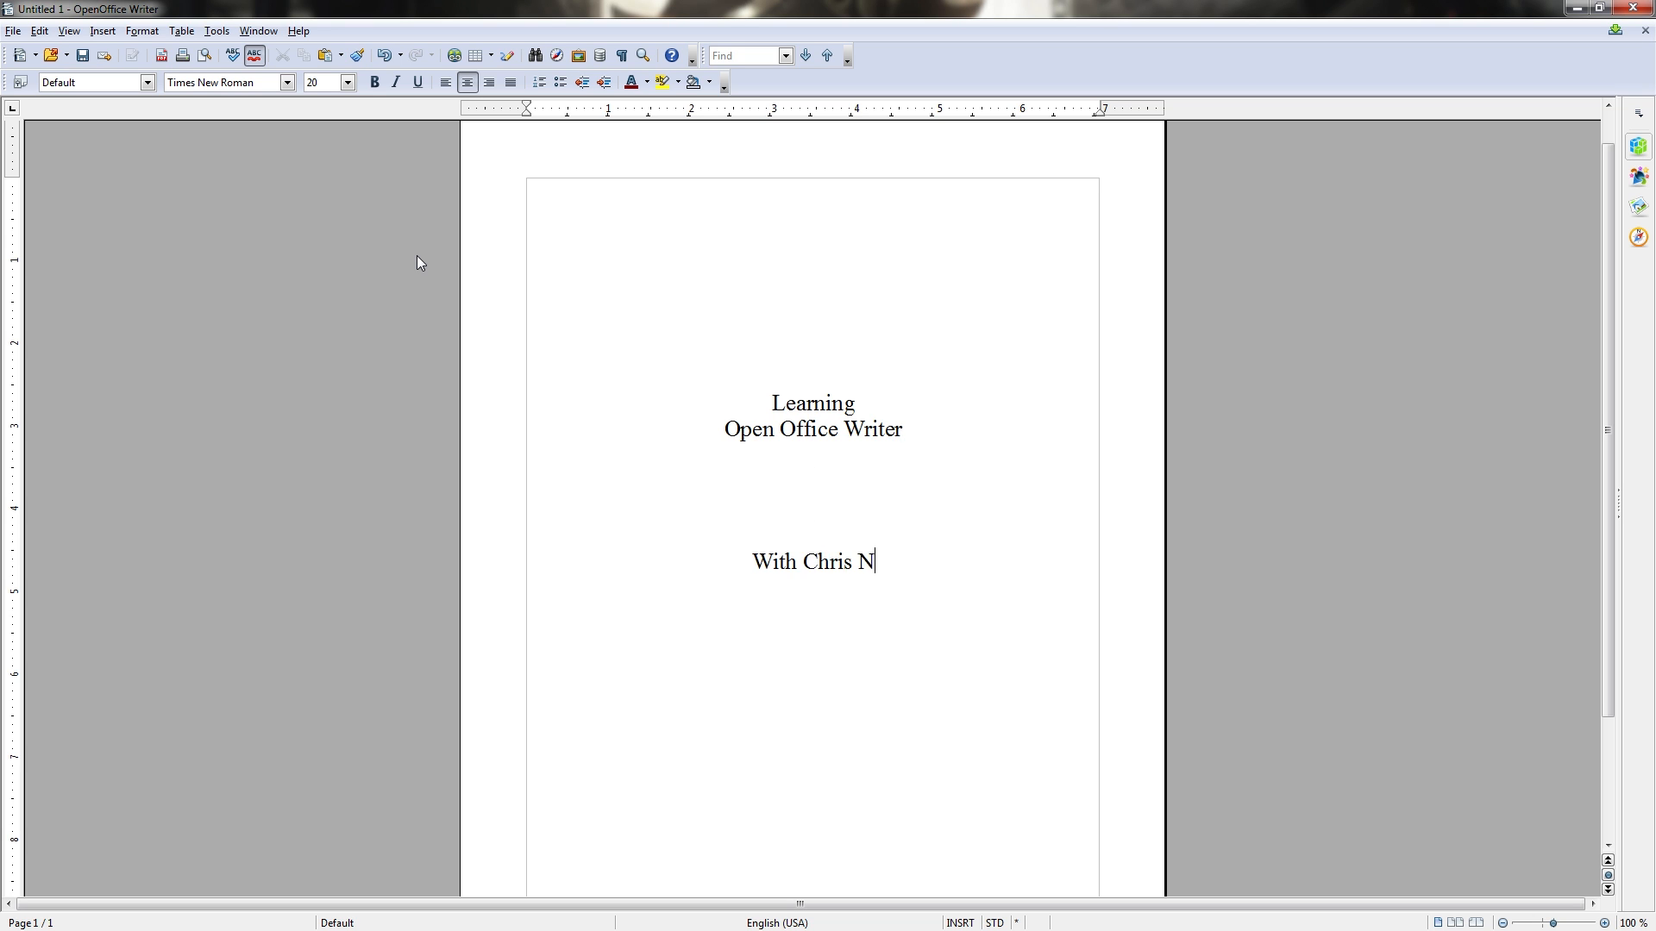
pyautogui.write('avarre')
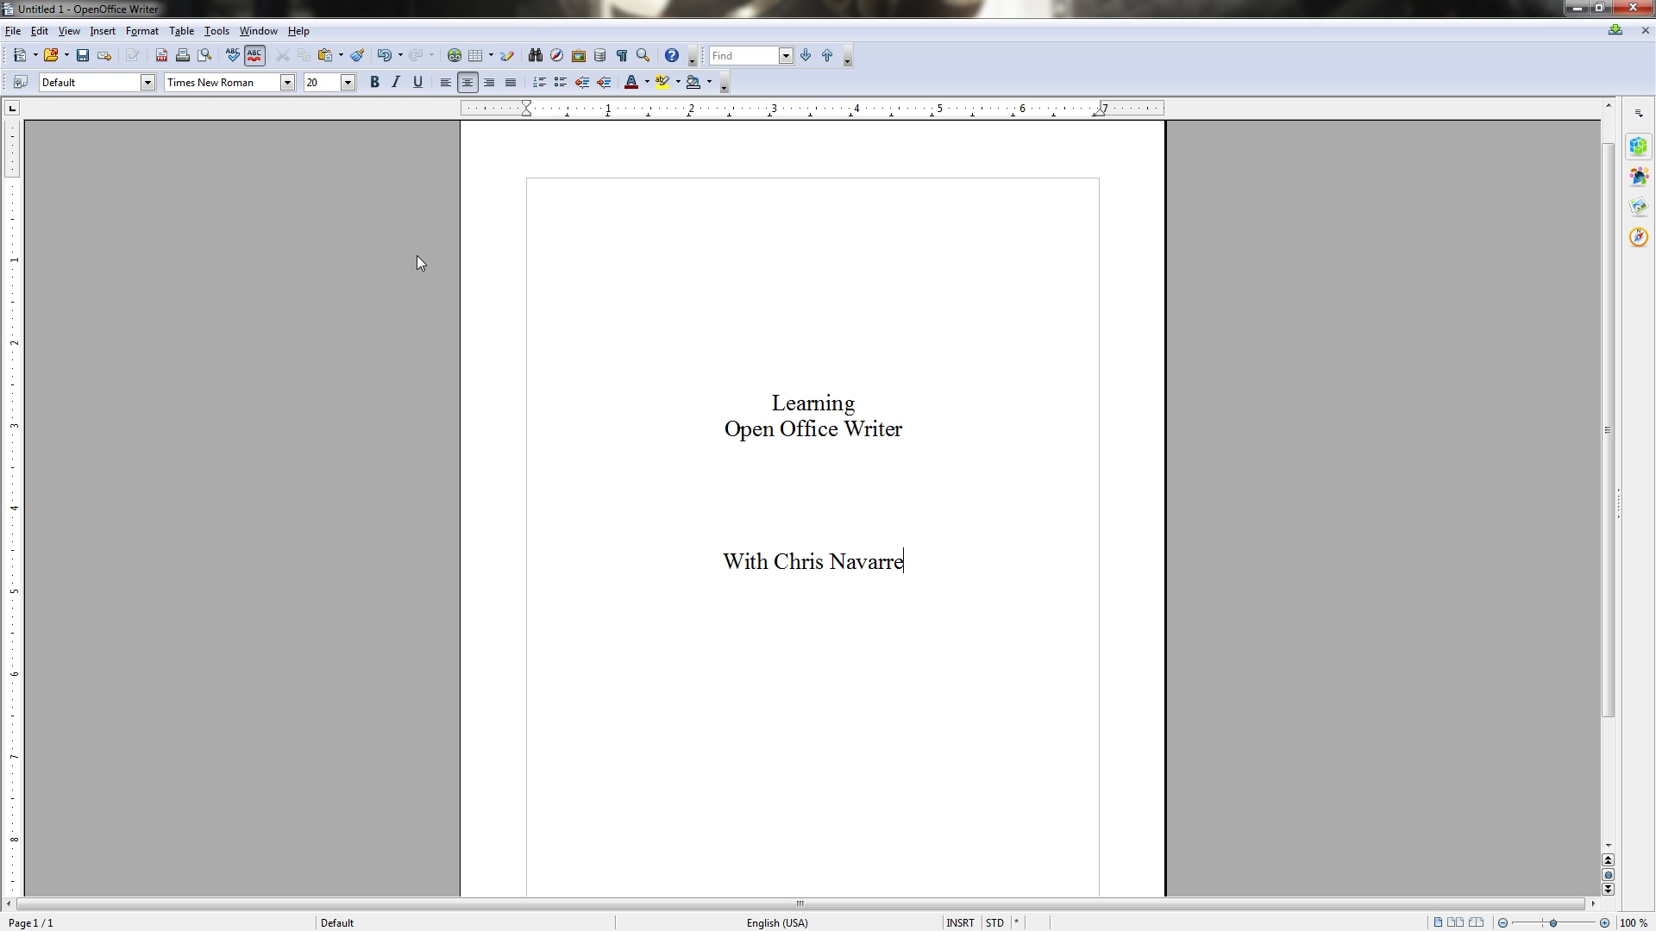